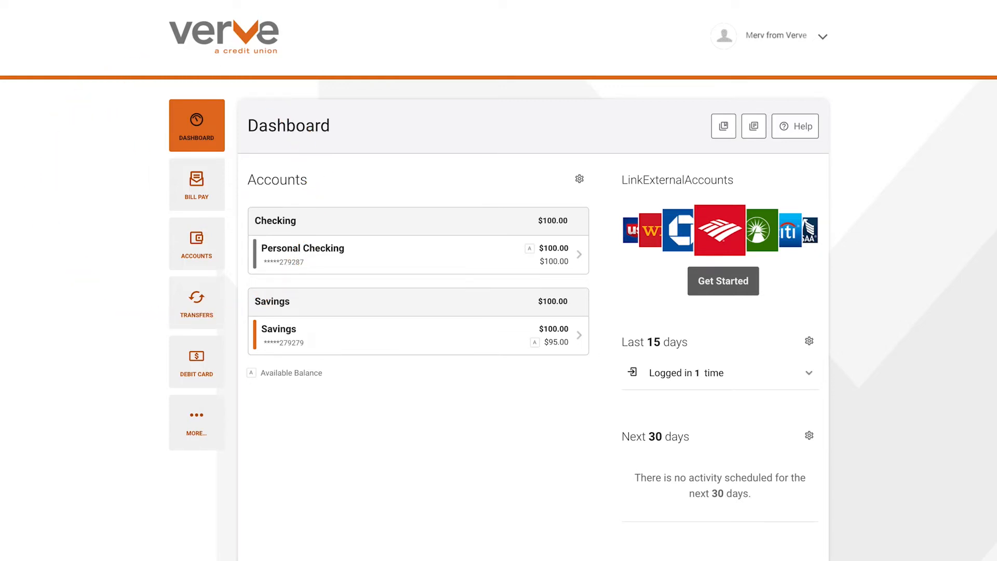
mouse_move(197, 423)
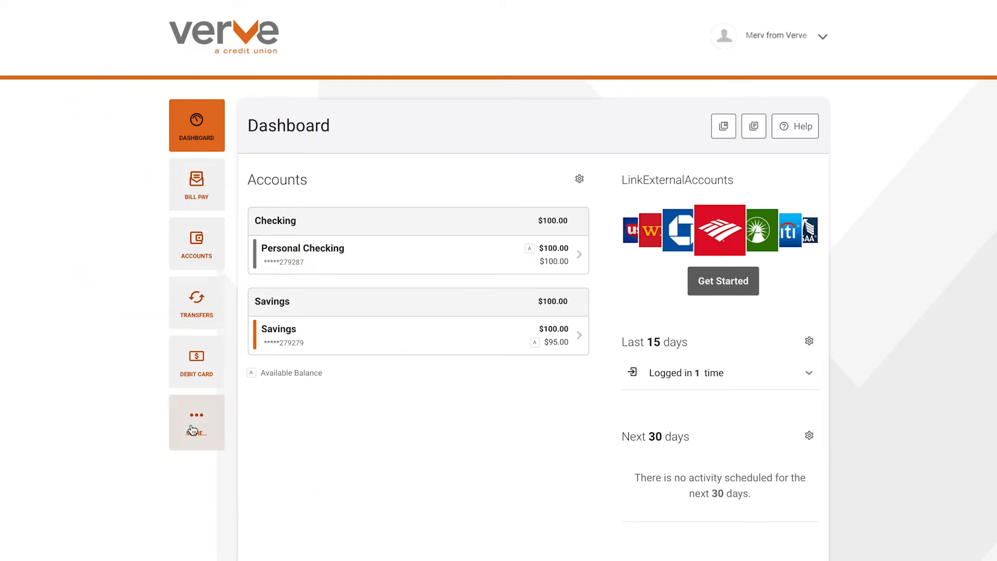
- Expand the More... panel in the left sidebar to reveal the extra banking features
click(196, 422)
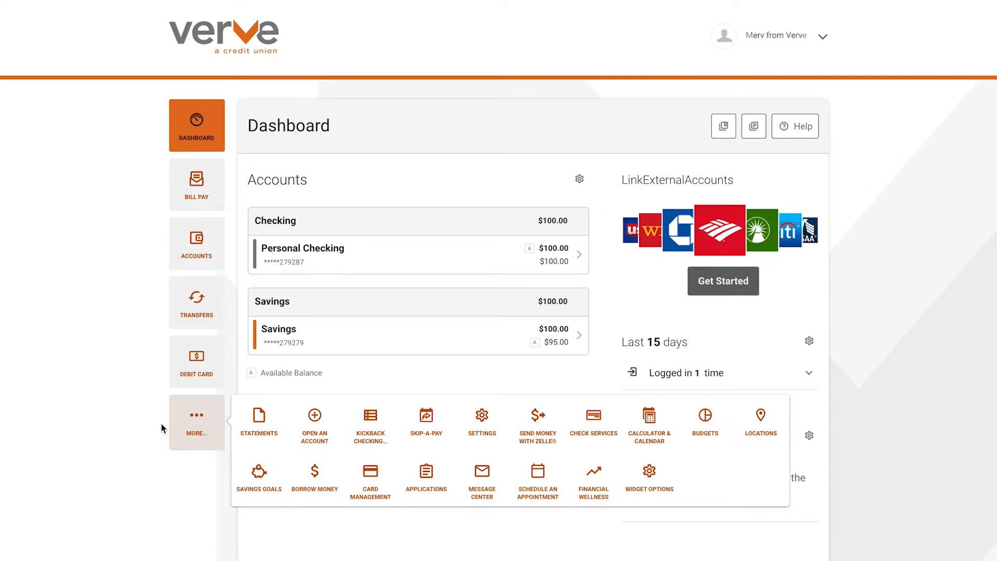
- Go to Settings from the top-right user menu to show the profile information
click(823, 36)
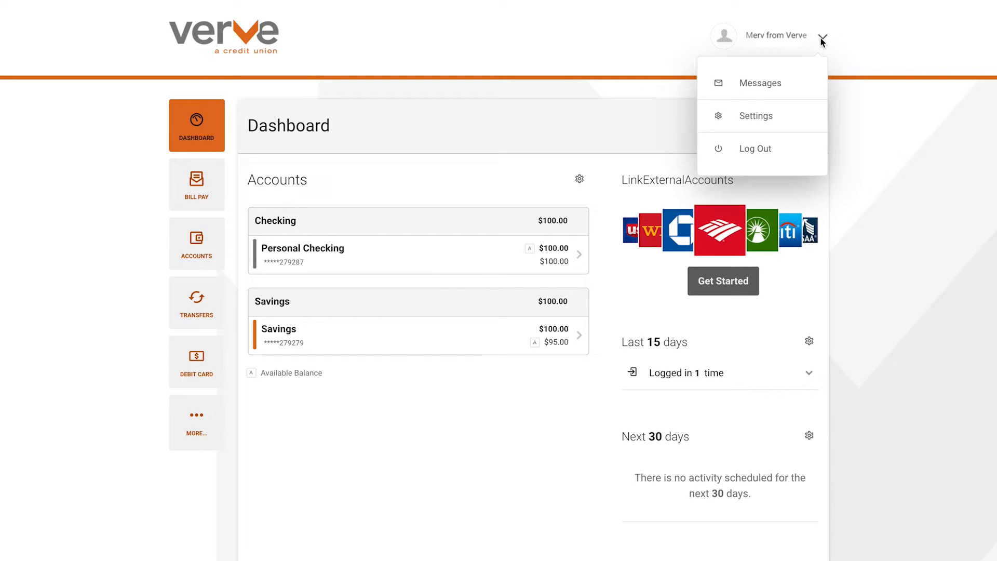
mouse_move(756, 115)
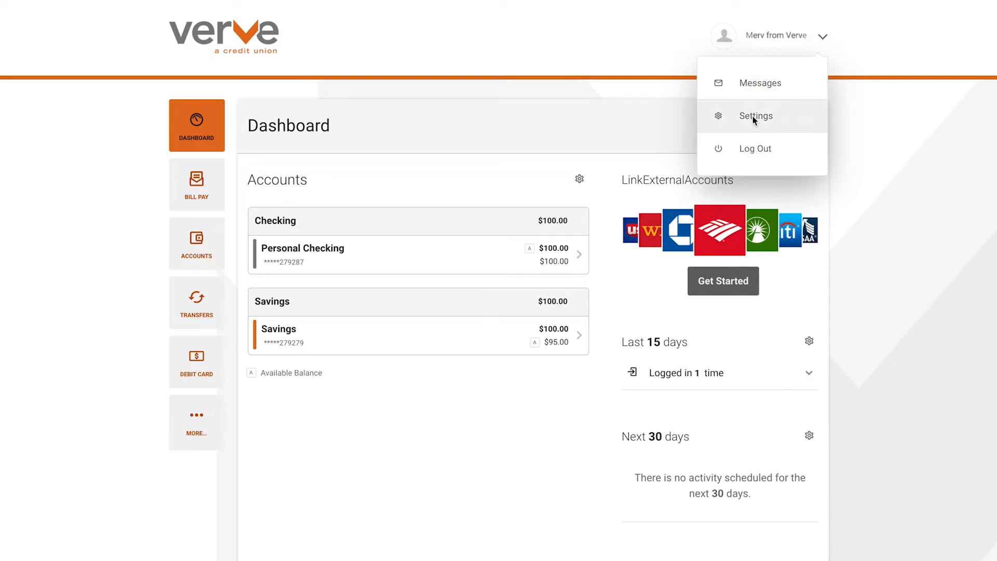
click(755, 115)
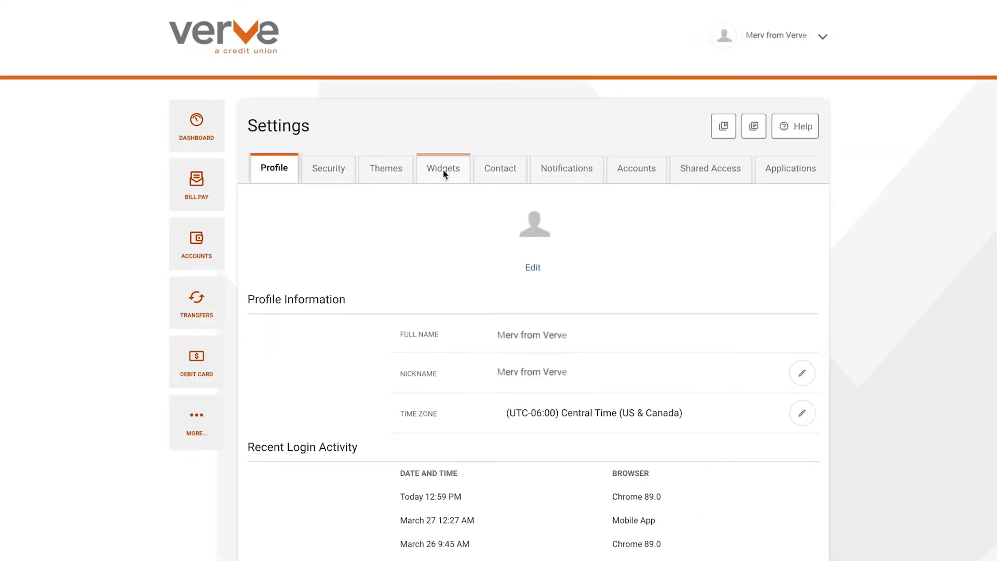
mouse_move(454, 183)
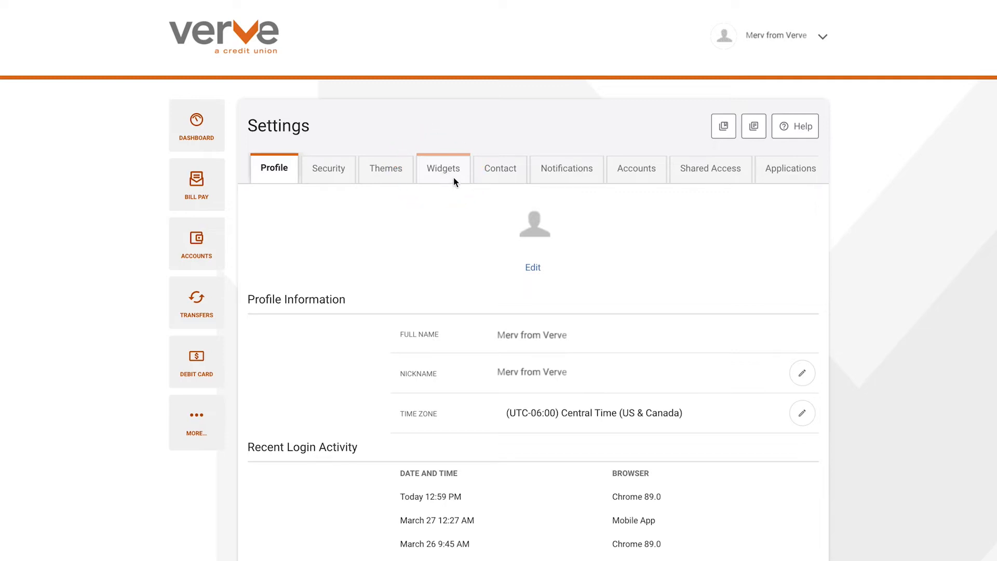
- Reorder the Widgets favorites to Accounts, Debit Card, Bill Pay, Transfers and save the new order
click(443, 168)
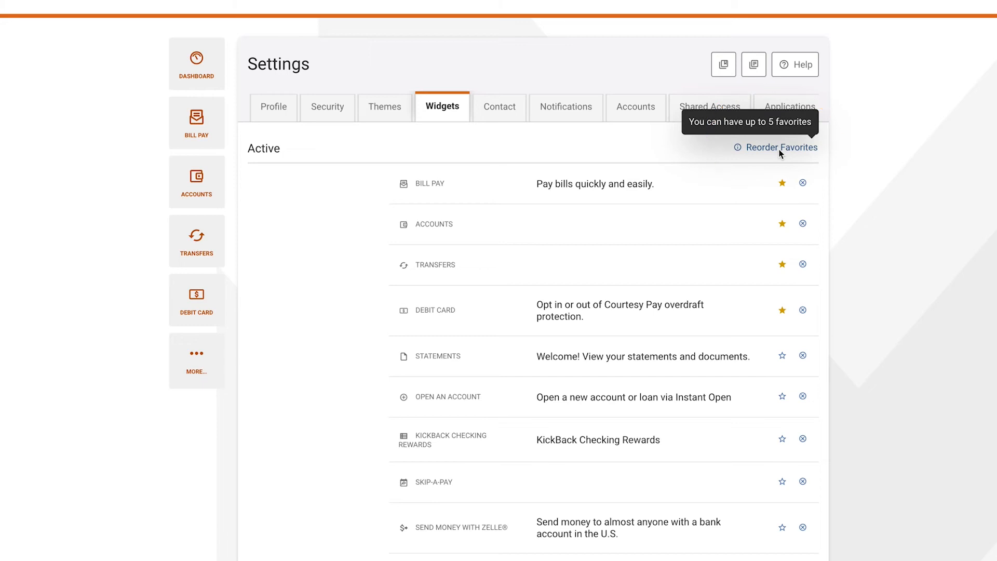
click(781, 148)
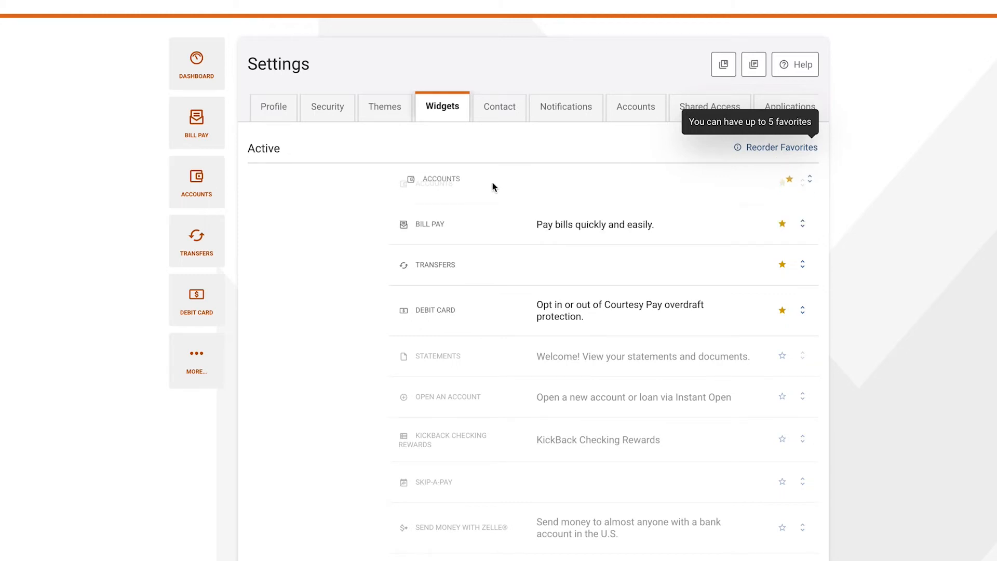
scroll(down, 3)
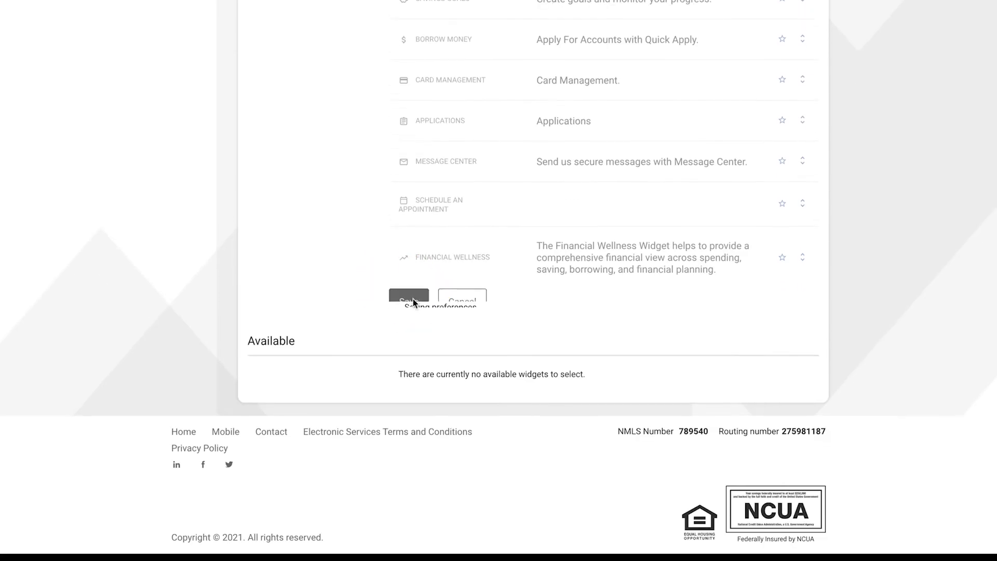
click(409, 300)
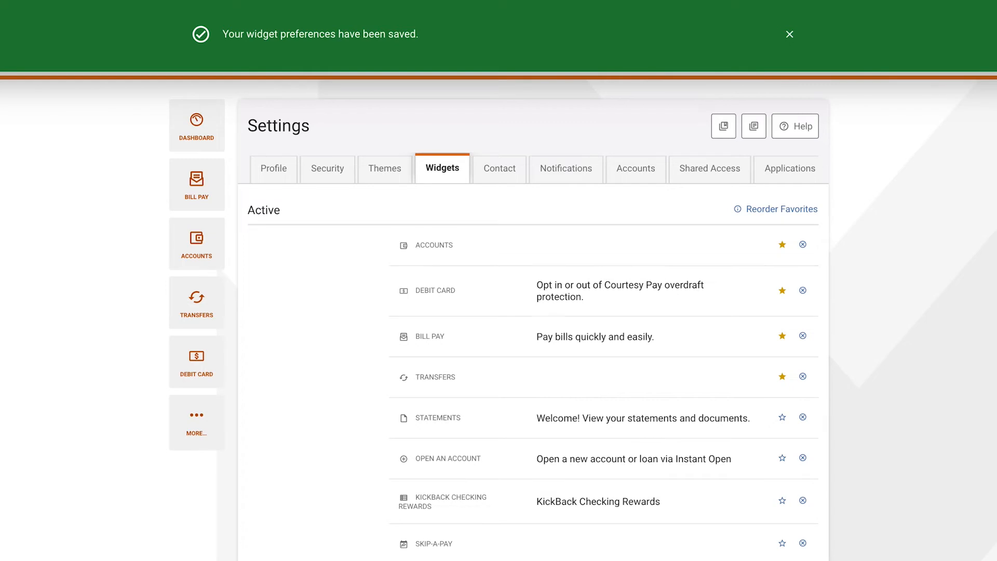
- Remove the Bill Pay row from the active widgets and dismiss the confirmation banners
click(789, 34)
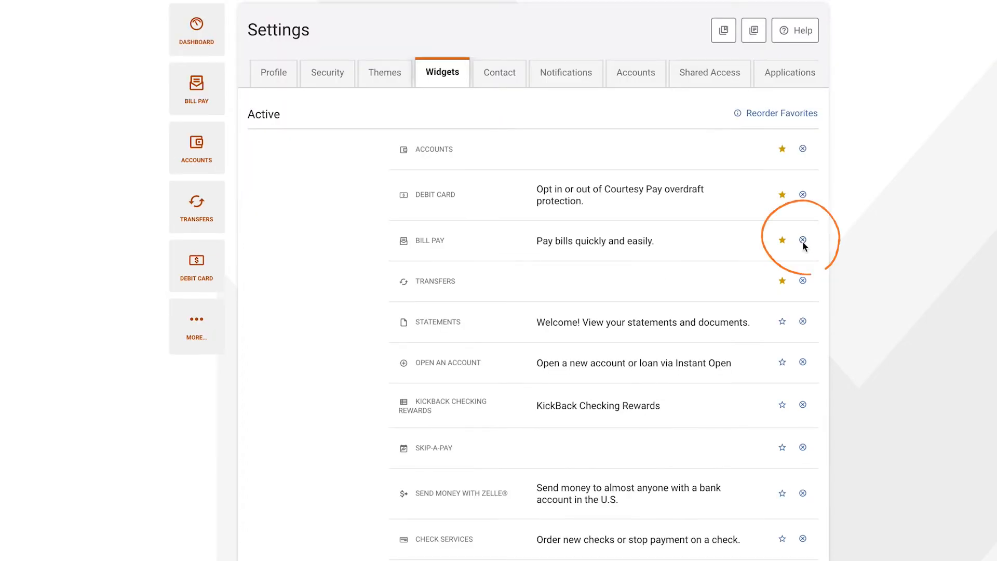
click(802, 240)
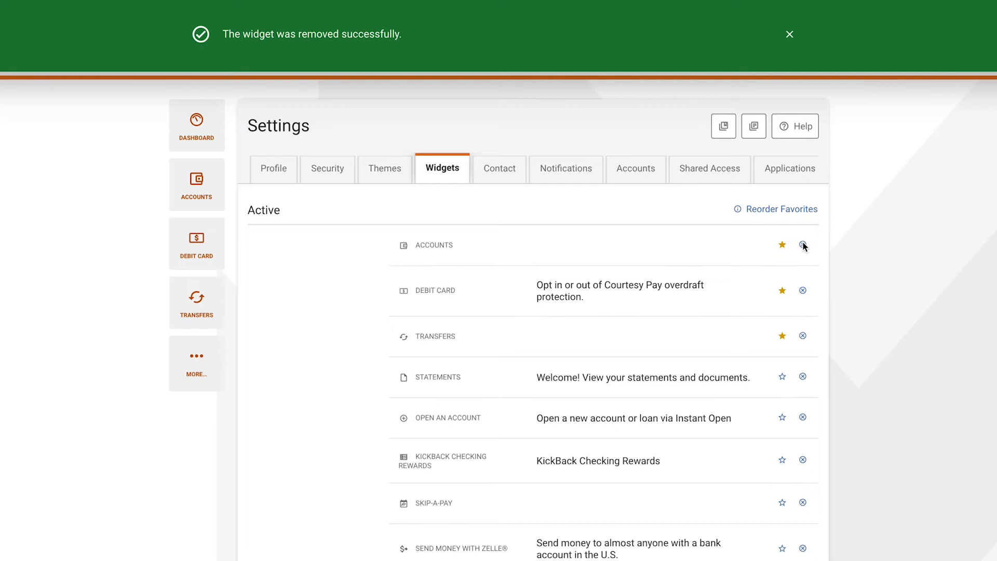
mouse_move(858, 251)
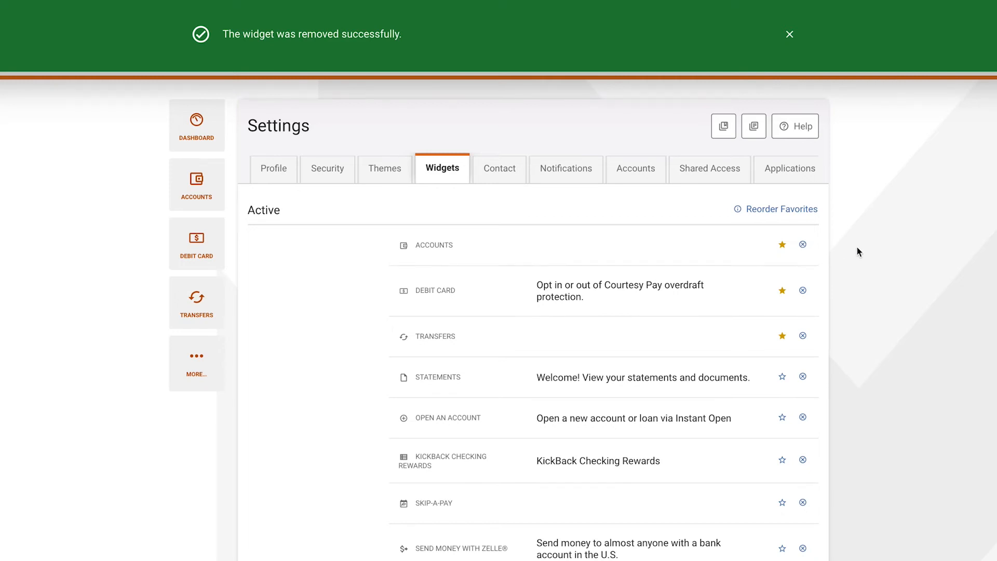
click(789, 34)
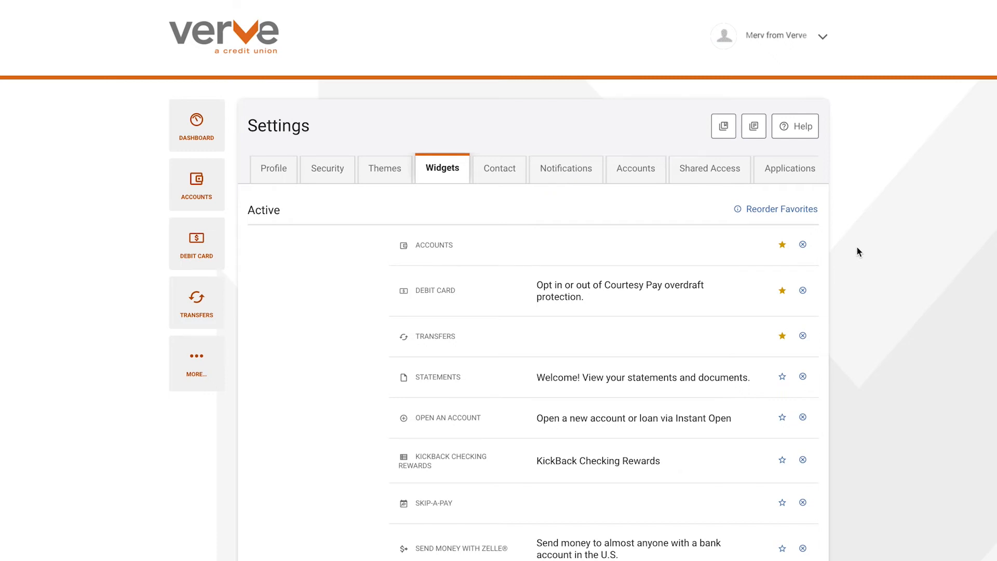
- Scroll between the Available and active widget lists around Bill Pay and Send Money with Zelle
scroll(down, 3)
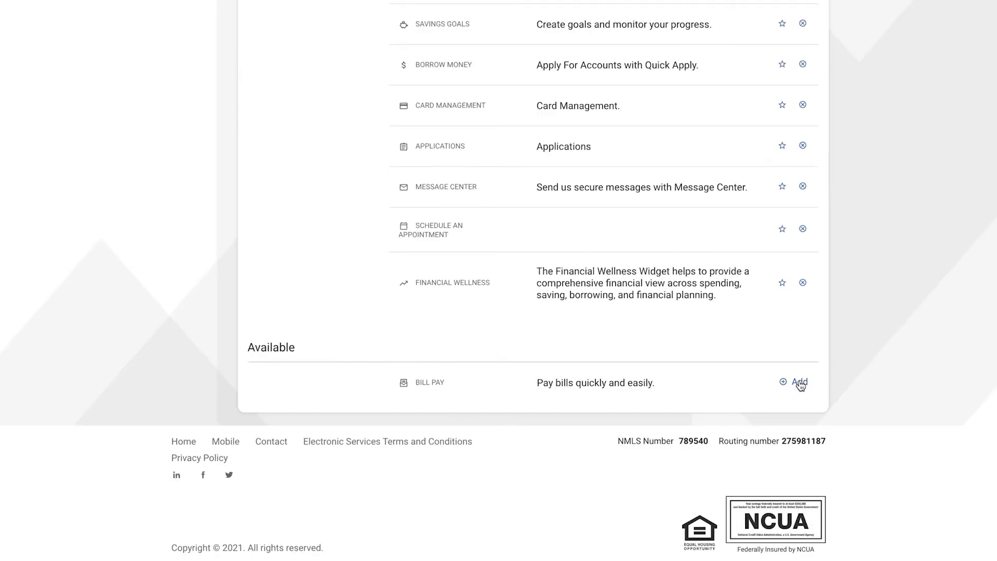
scroll(up, 3)
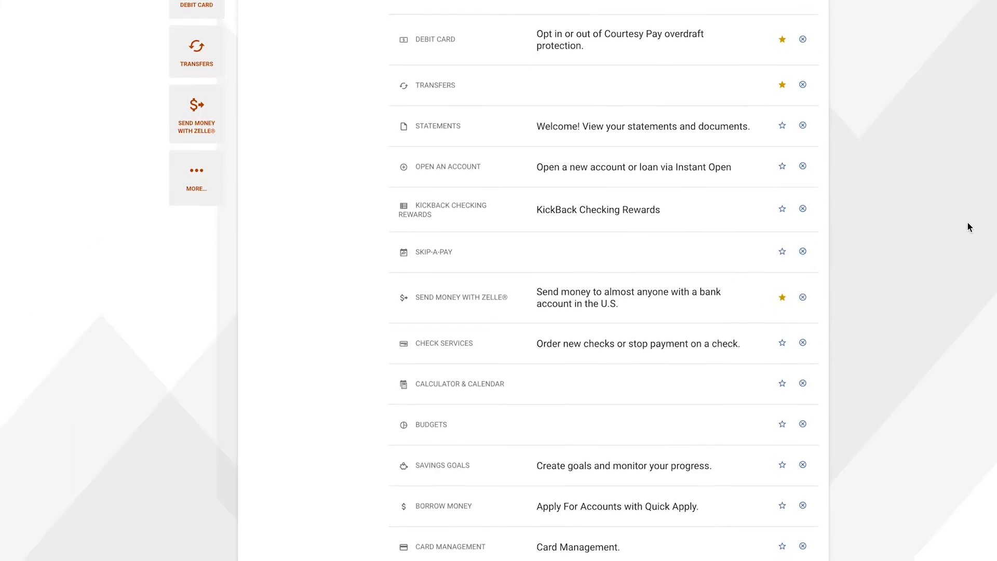
scroll(down, 3)
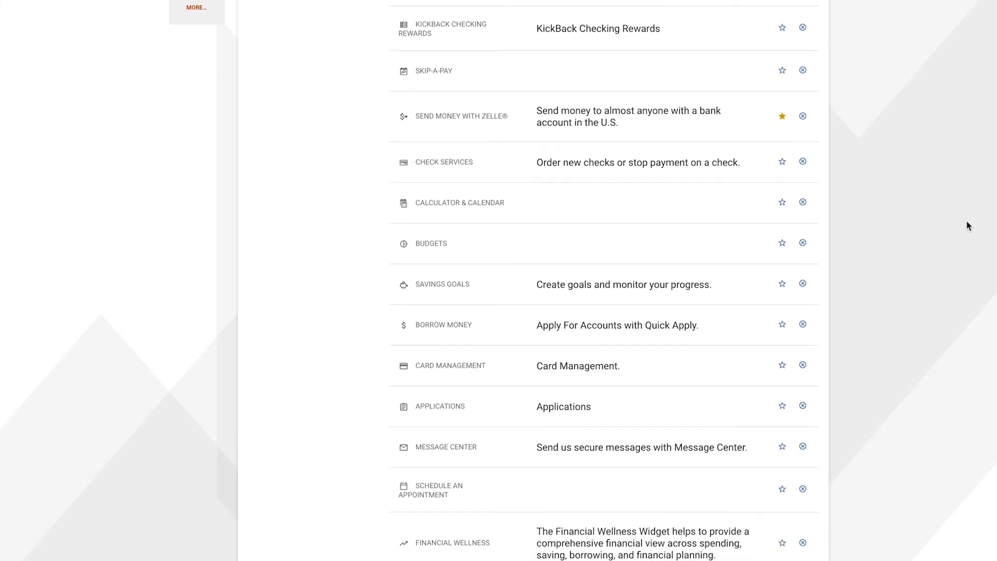
- Star Budgets as a favorite and unstar Send Money with Zelle
scroll(up, 3)
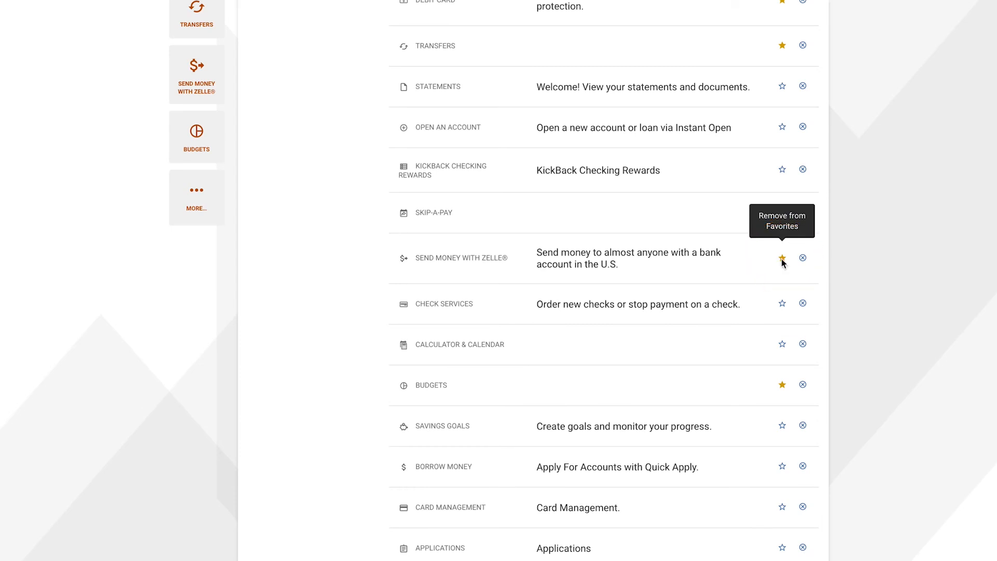
click(782, 259)
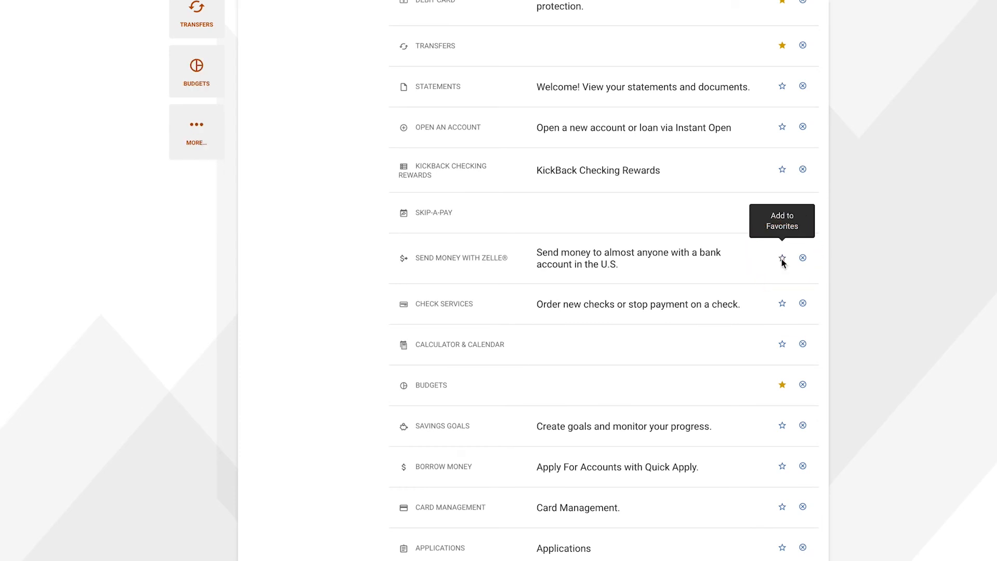